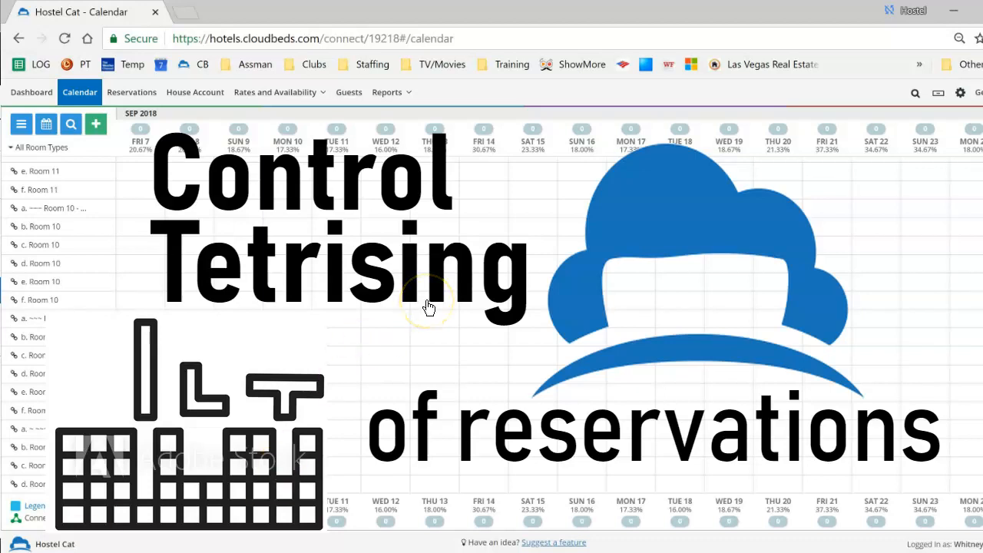
pyautogui.moveTo(429, 307)
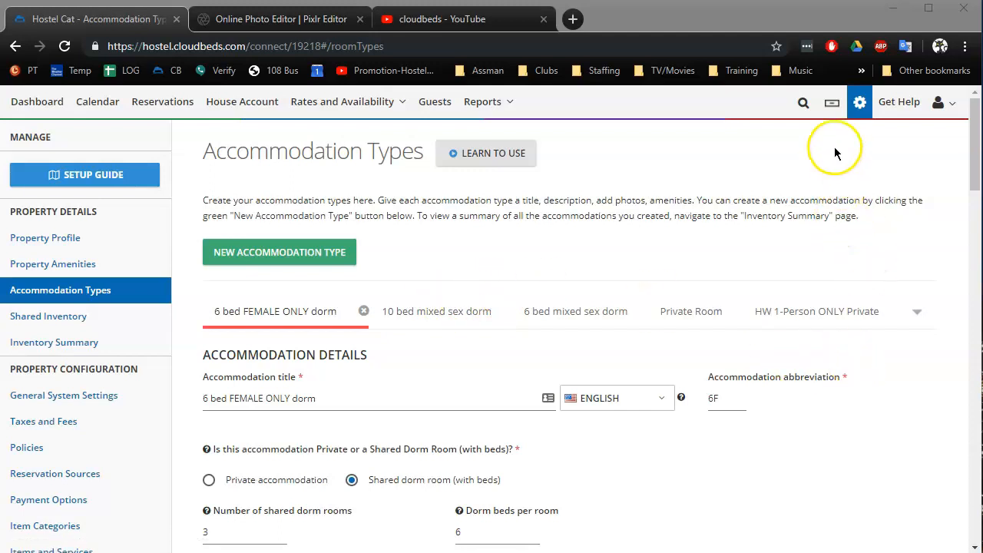
pyautogui.moveTo(861, 102)
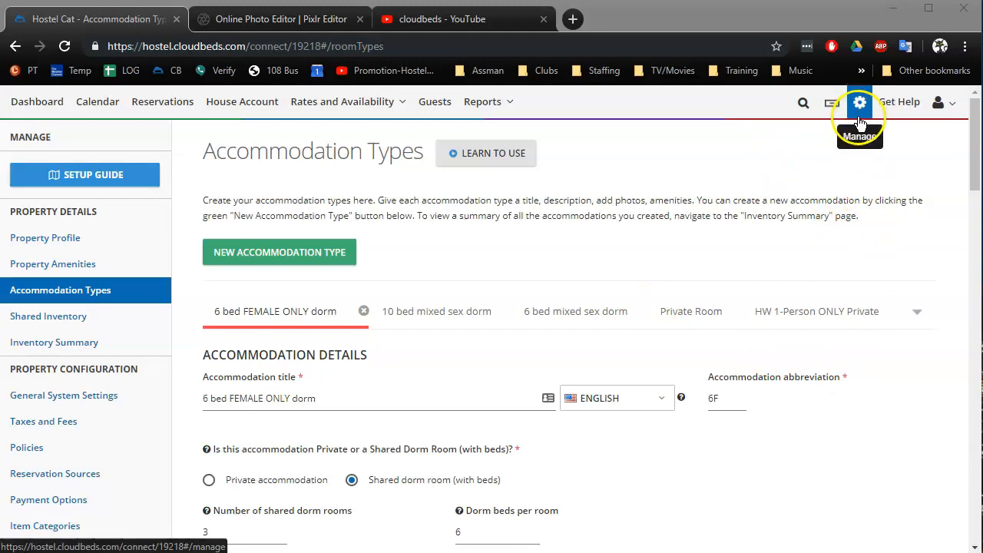
pyautogui.moveTo(60, 288)
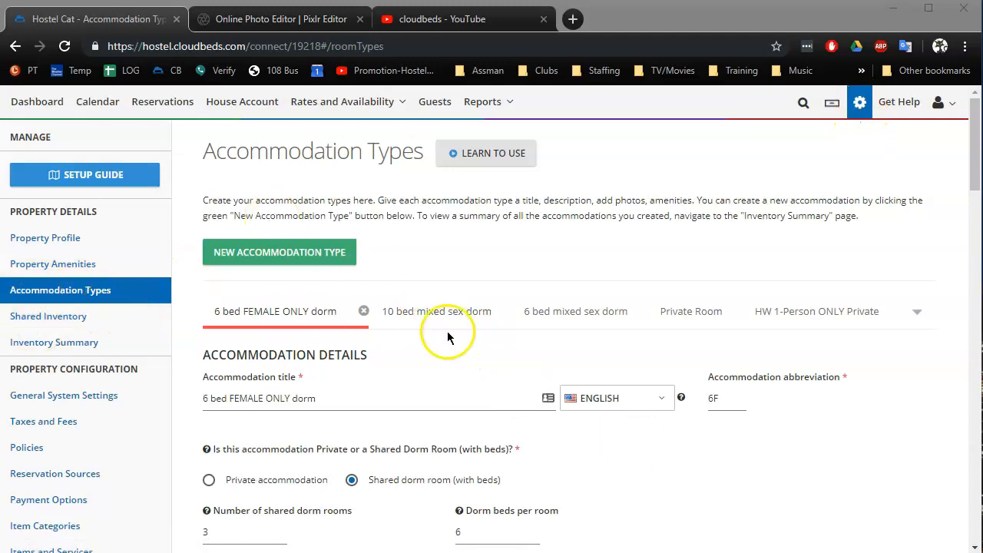
# Step: Review the 10 bed mixed sex dorm's individual bed list (e.g. Room 4) for its ordering
pyautogui.click(424, 310)
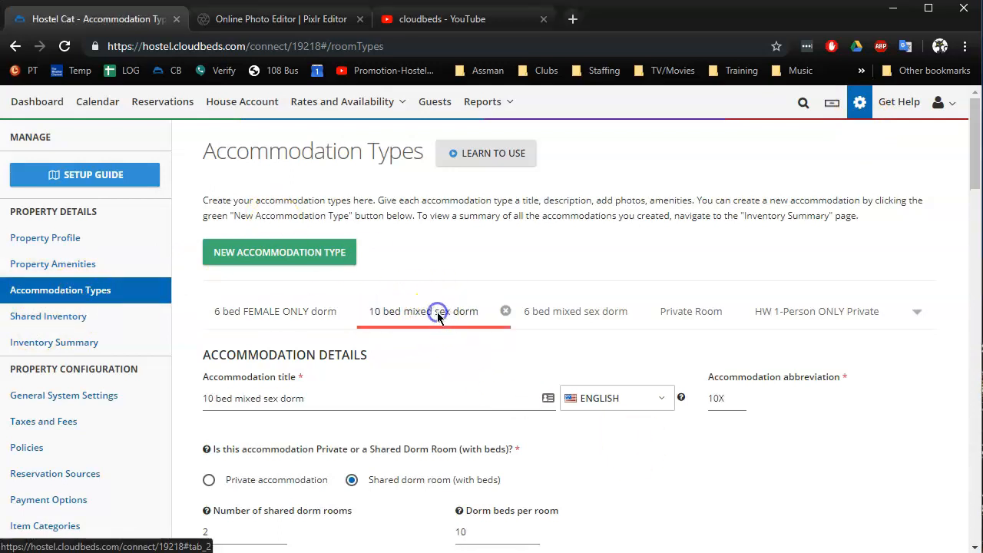
pyautogui.scroll(-3)
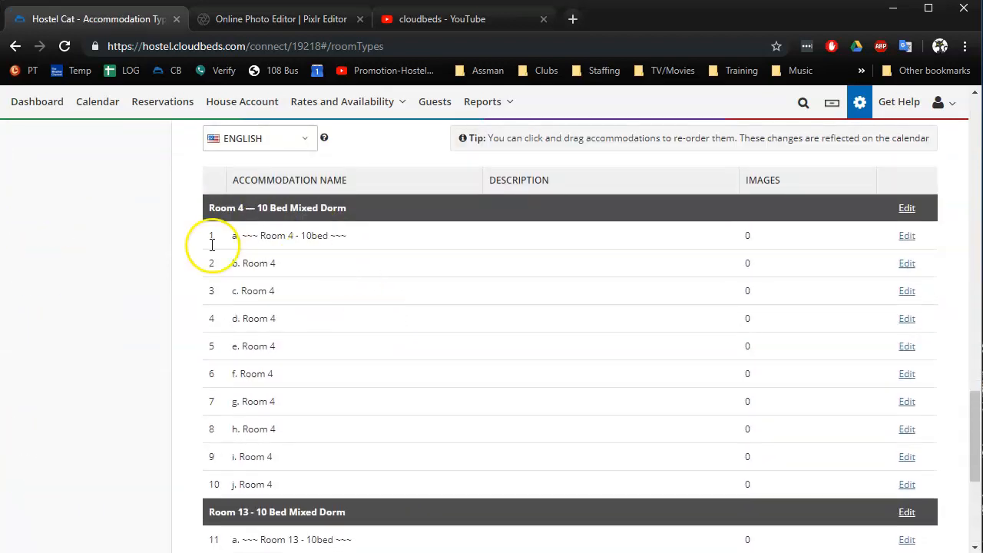
pyautogui.moveTo(516, 352)
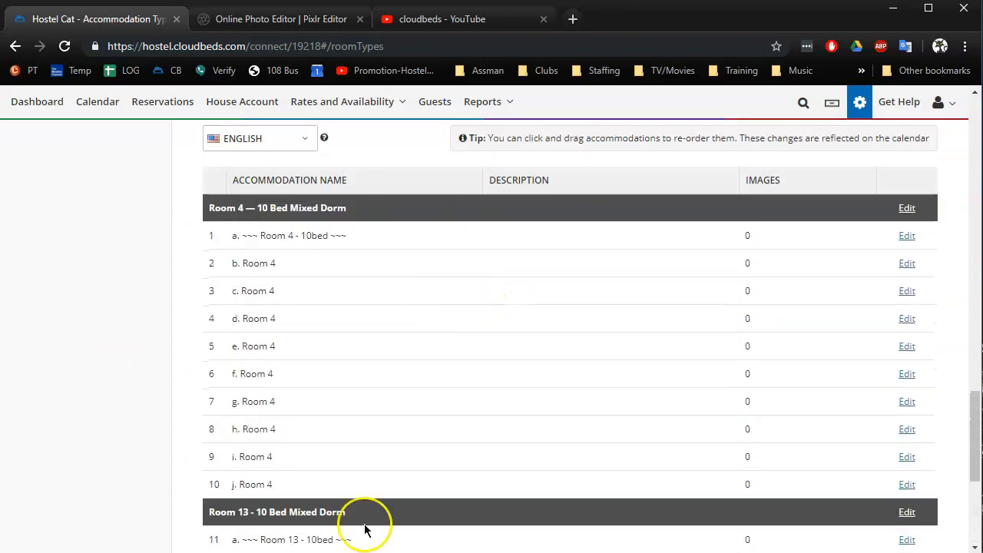
pyautogui.moveTo(430, 295)
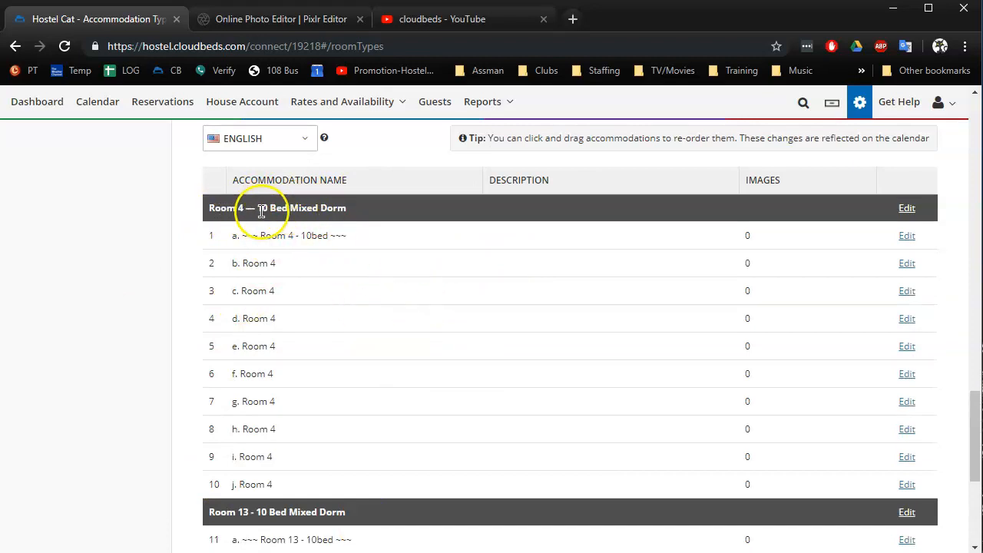
pyautogui.moveTo(219, 476)
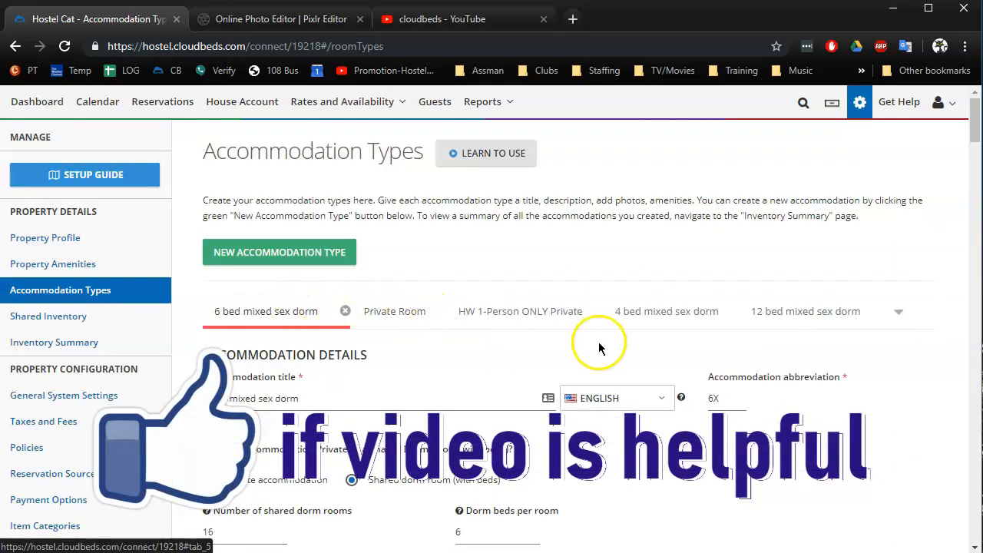
pyautogui.scroll(-3)
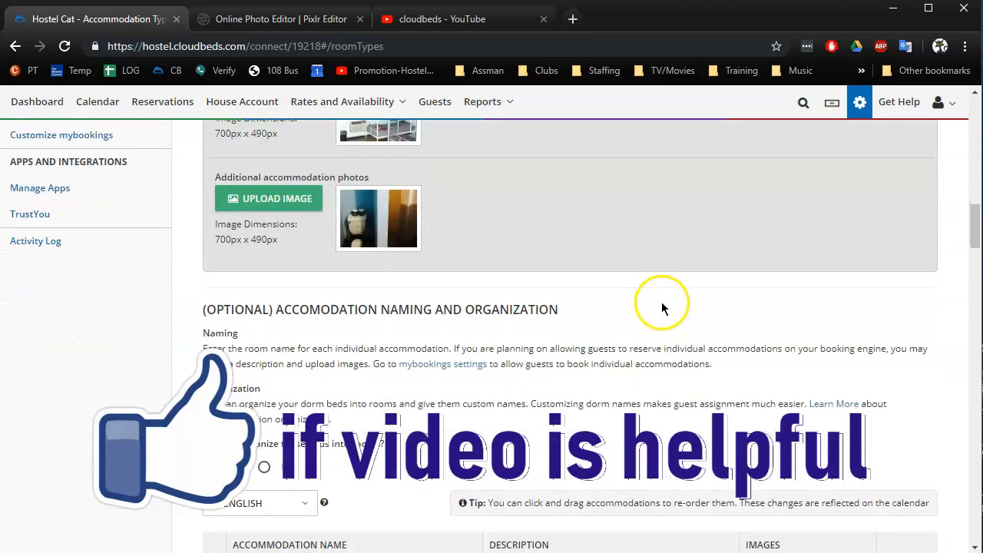
pyautogui.scroll(-3)
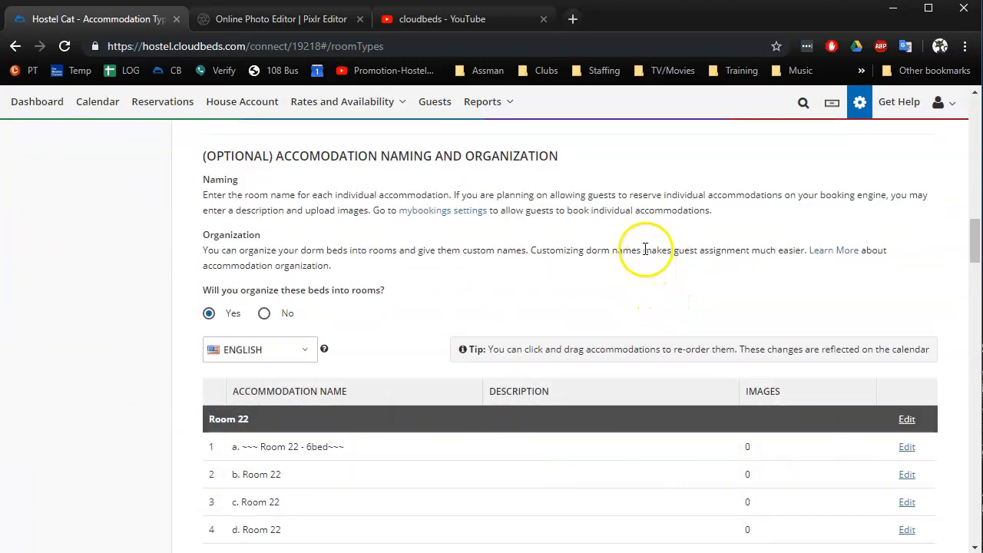
pyautogui.moveTo(626, 243)
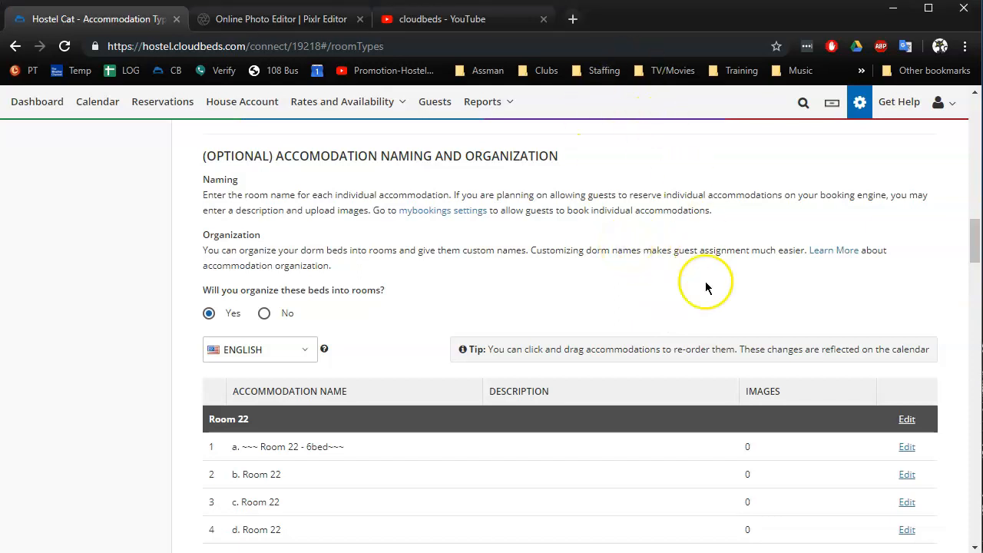
pyautogui.scroll(-3)
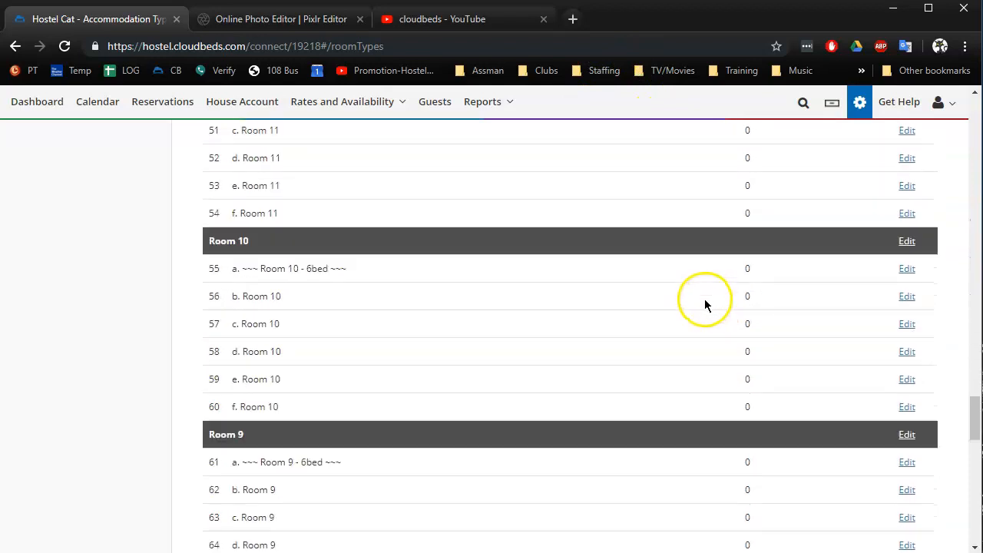
pyautogui.scroll(-3)
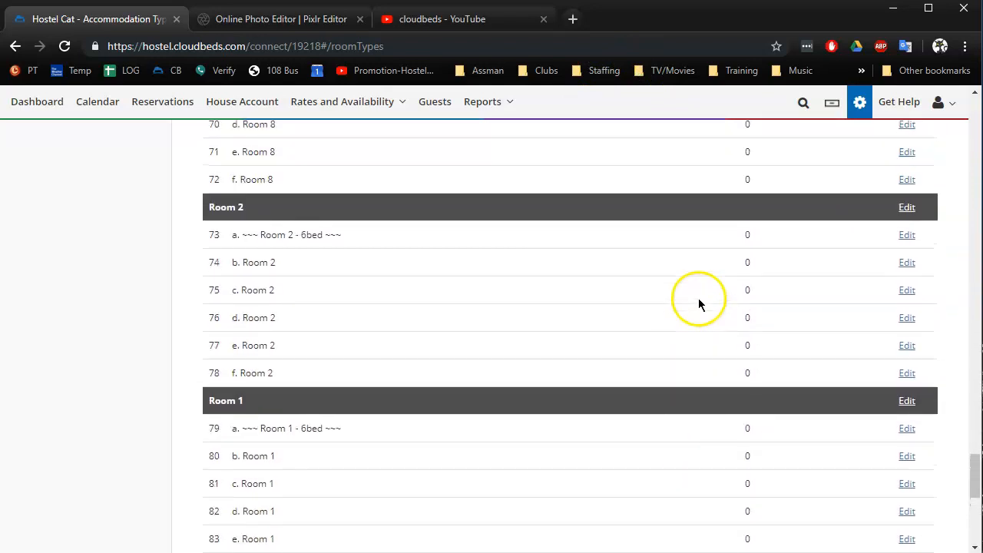
pyautogui.moveTo(335, 427)
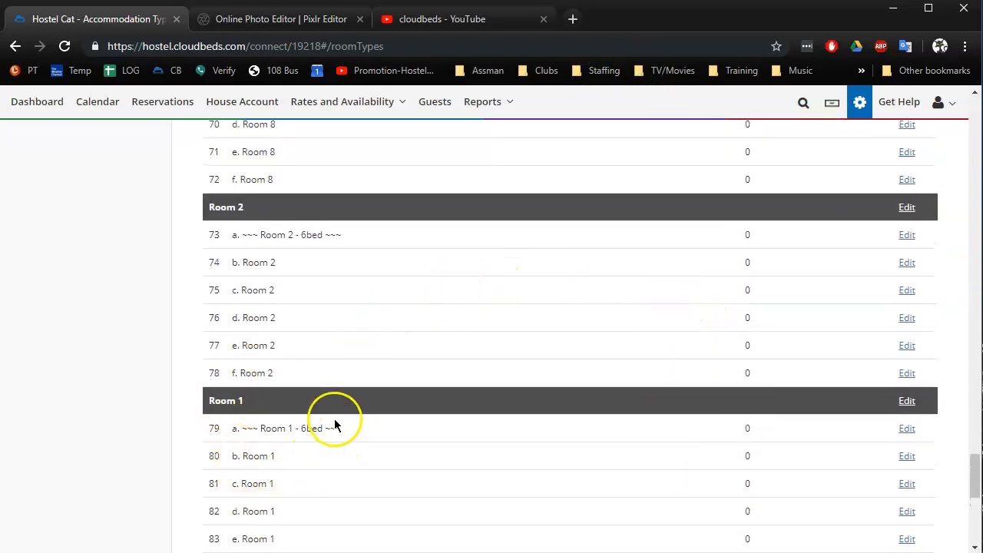
pyautogui.moveTo(237, 353)
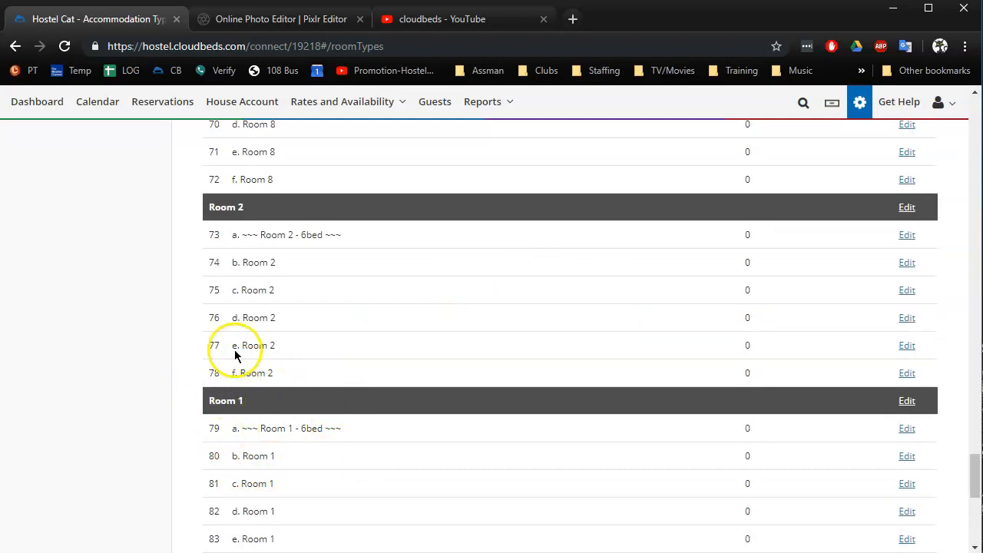
pyautogui.scroll(-3)
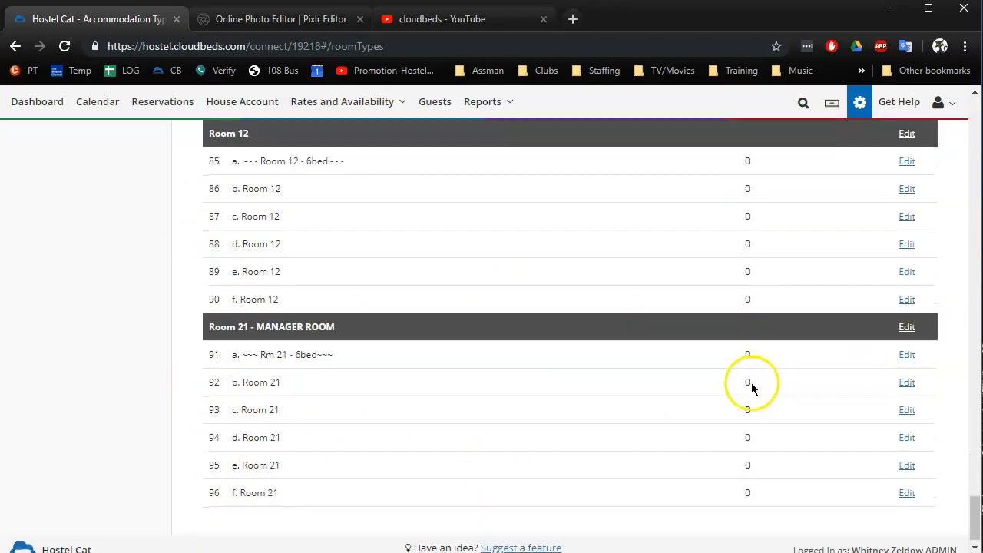
pyautogui.scroll(3)
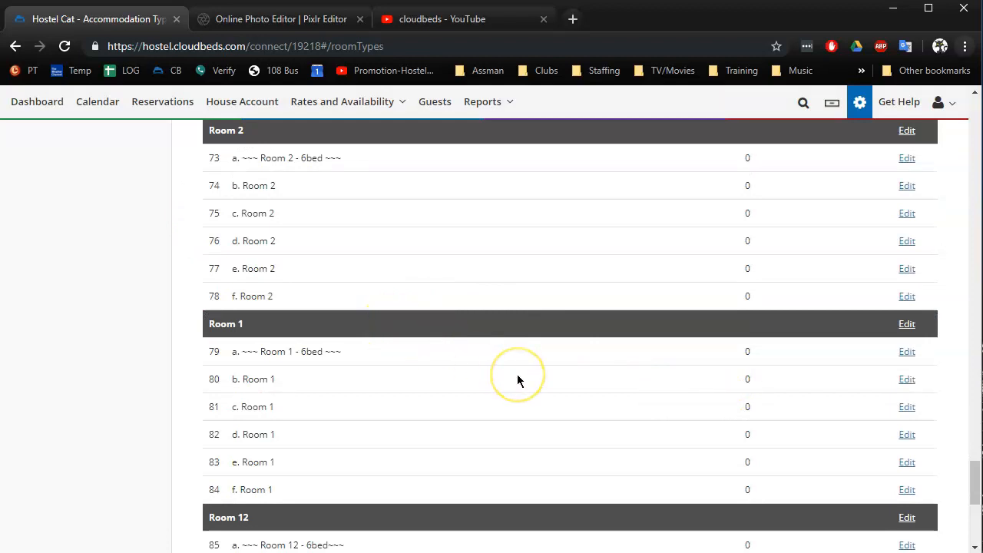
pyautogui.moveTo(518, 381)
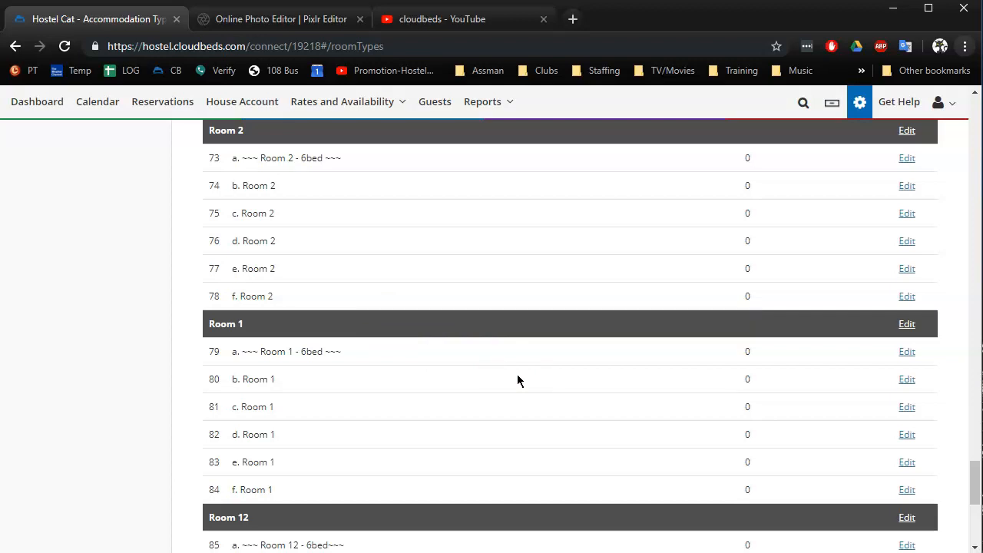